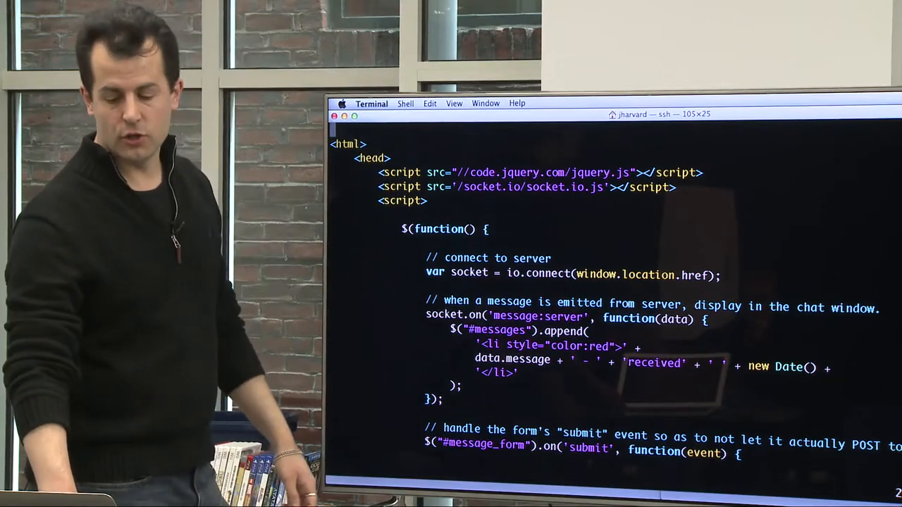
# Start the server-5 app with node app.js and load 172.16.229.139:1337 in Chrome.
pyautogui.scroll(-3)
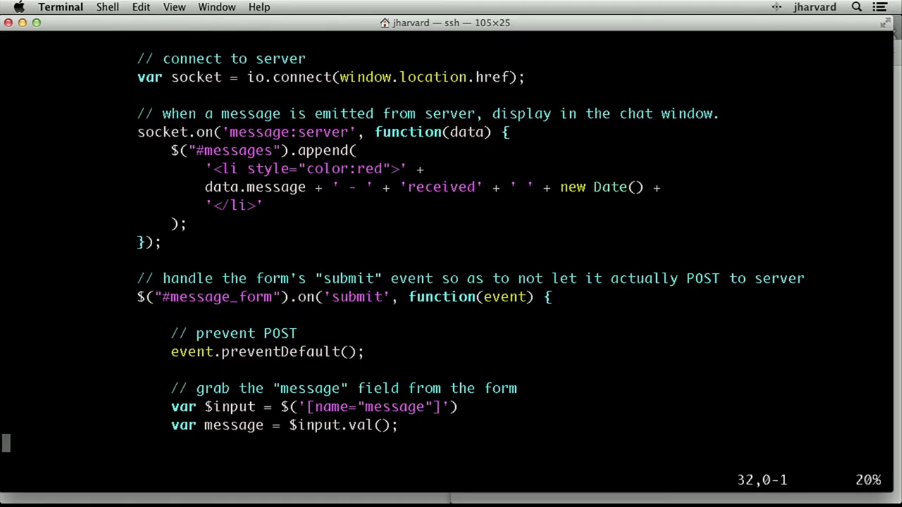
pyautogui.scroll(-3)
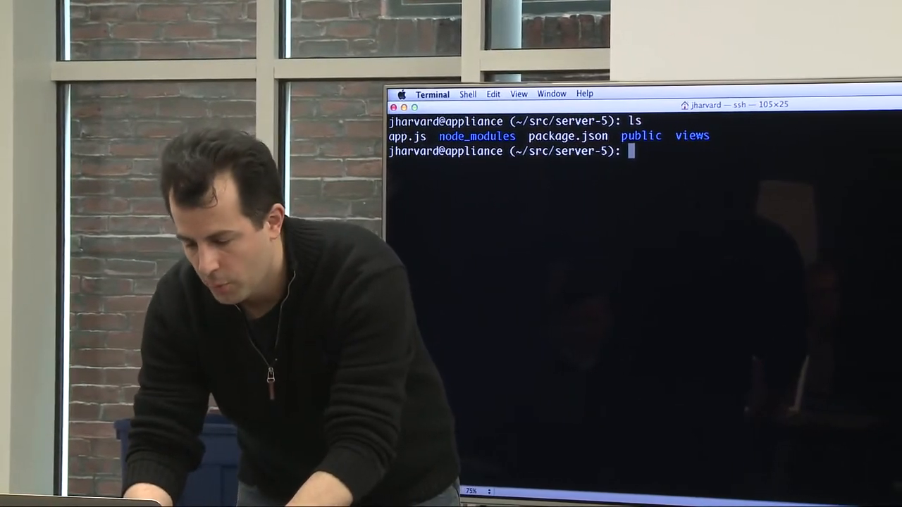
pyautogui.write('node app.js')
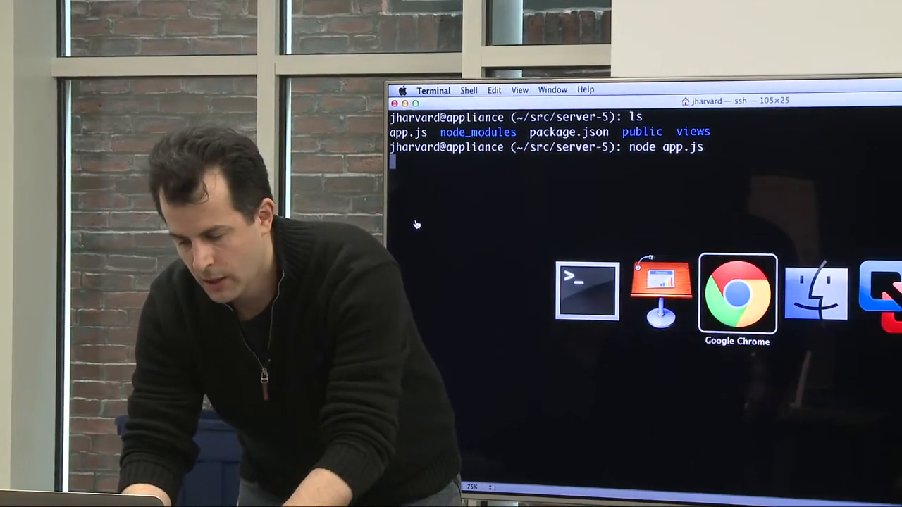
pyautogui.click(737, 292)
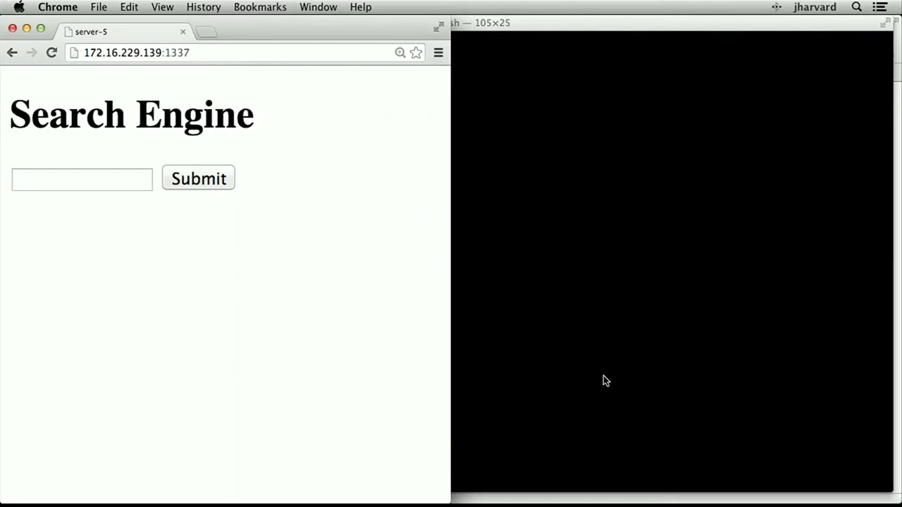
# Try the Search Engine search field, then stop the server, relist server-5 and begin typing vi.
pyautogui.click(81, 179)
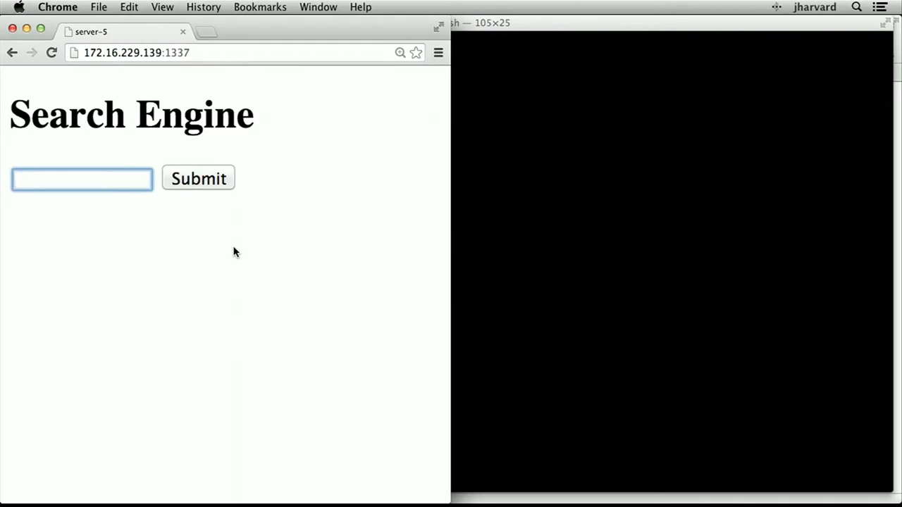
pyautogui.click(198, 178)
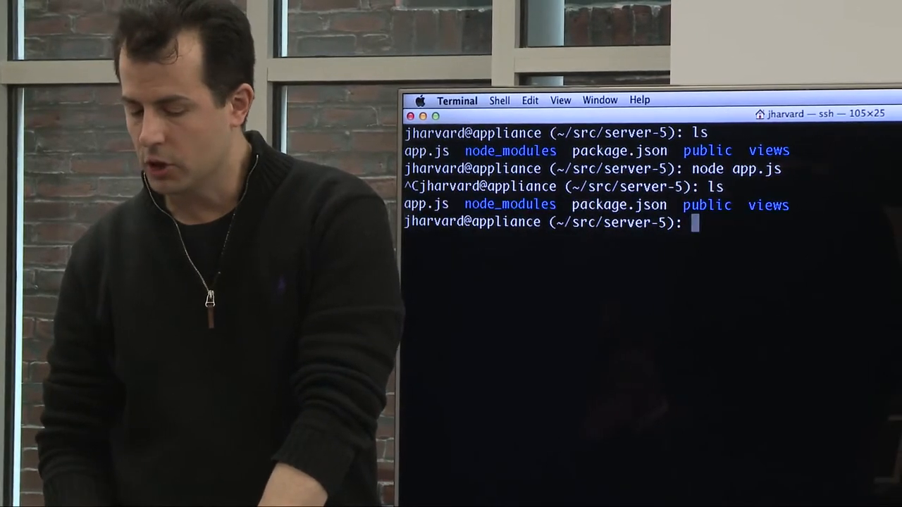
pyautogui.write('vi')
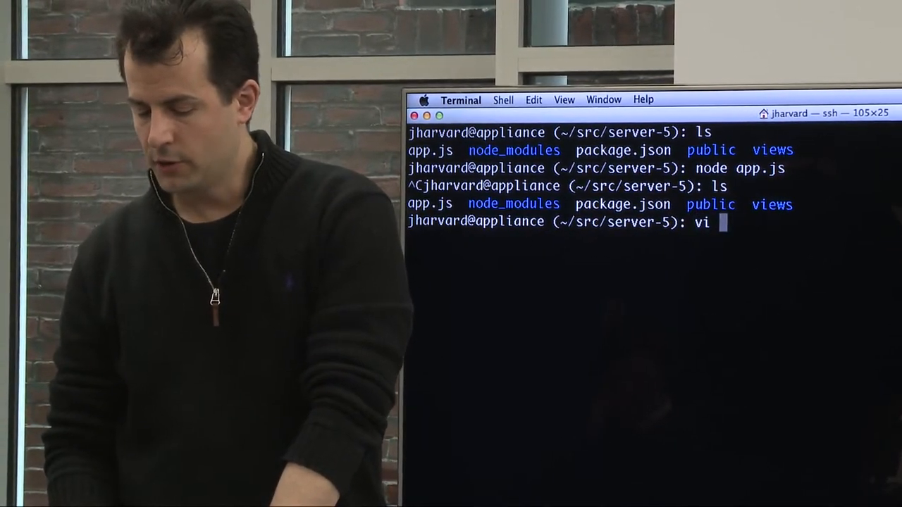